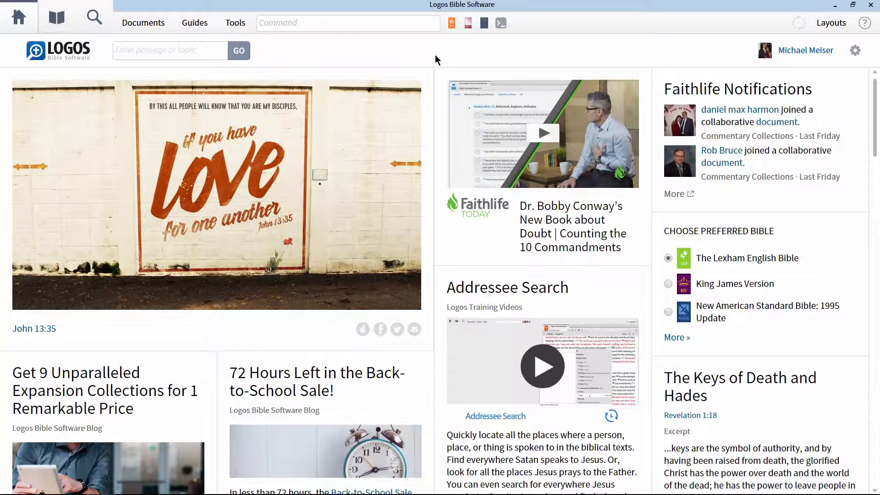
pyautogui.moveTo(438, 60)
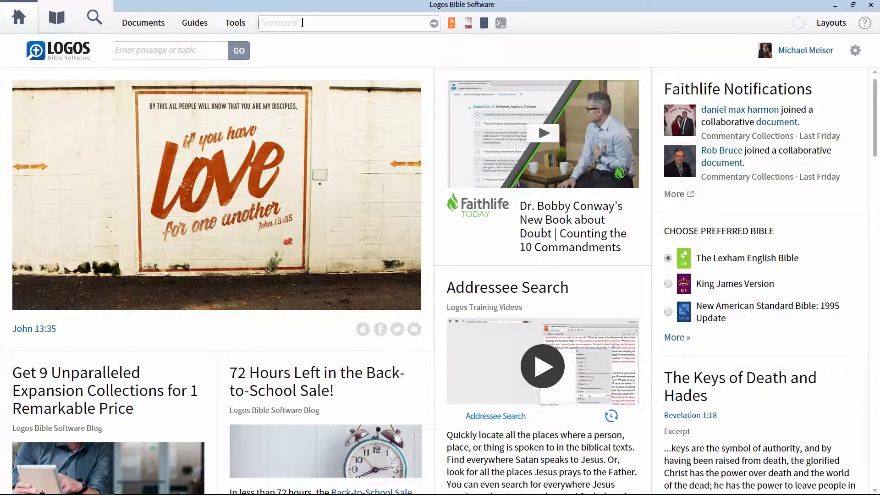
# Open the English Standard Version with 'esv' and go to John 1:16
pyautogui.write('esv')
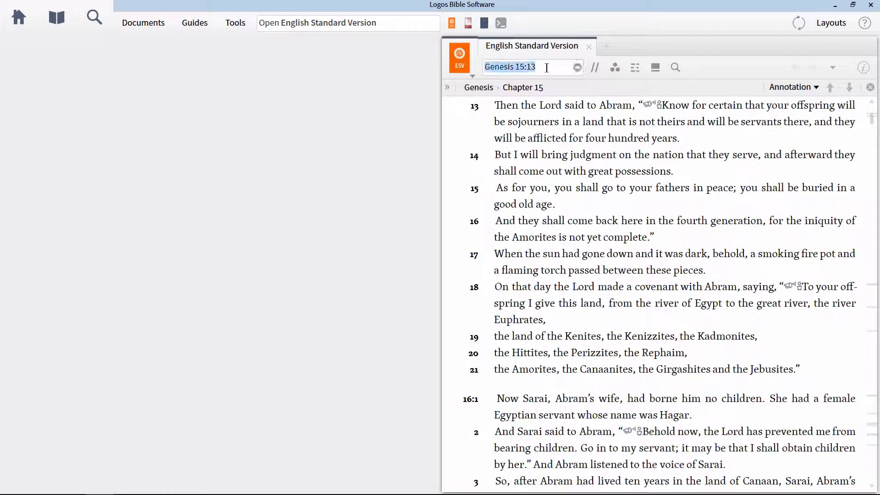
pyautogui.write('jn 1 16')
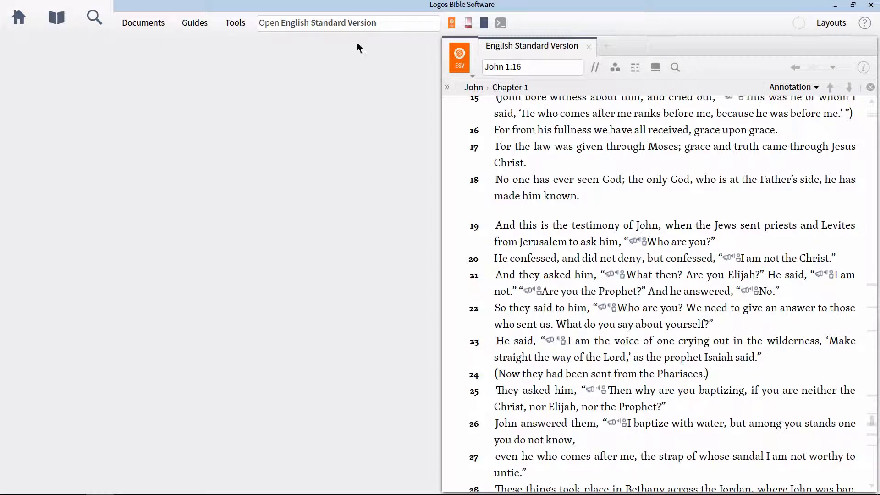
# Open Cascadia Syntax Graphs of the New Testament: SBL Edition via the 'cascadia' command
pyautogui.click(347, 23)
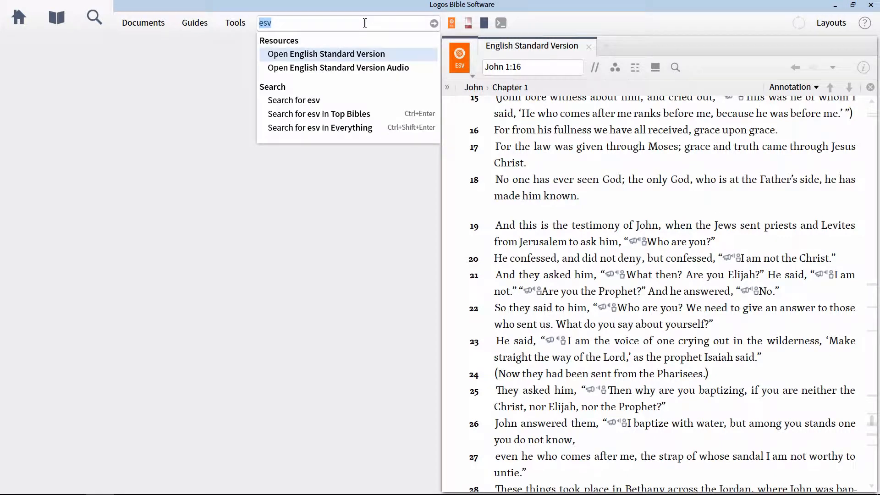
pyautogui.write('cascadia')
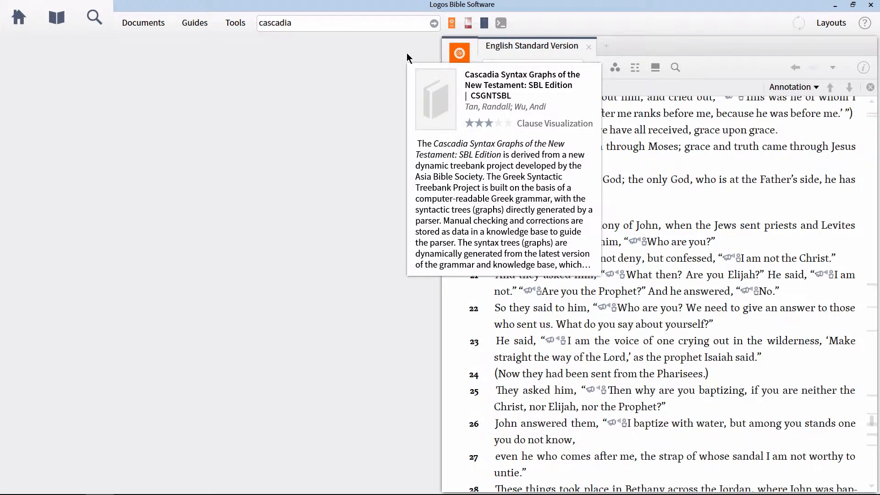
pyautogui.click(494, 85)
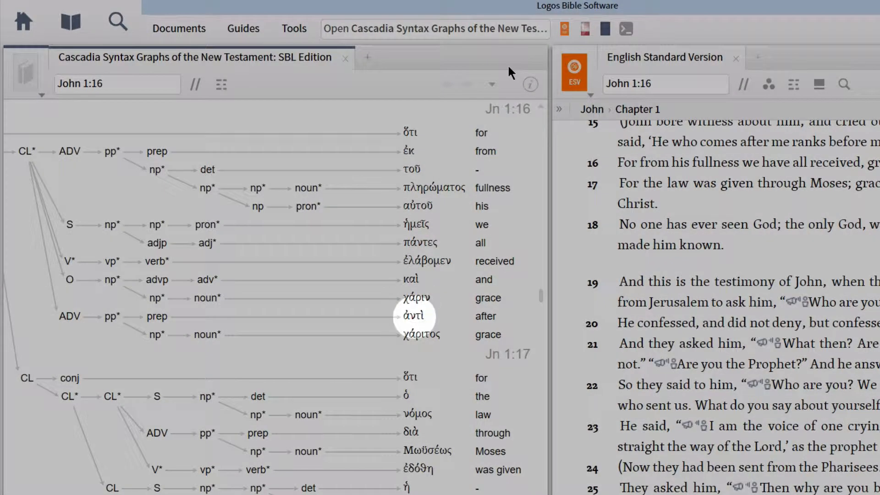
pyautogui.moveTo(421, 335)
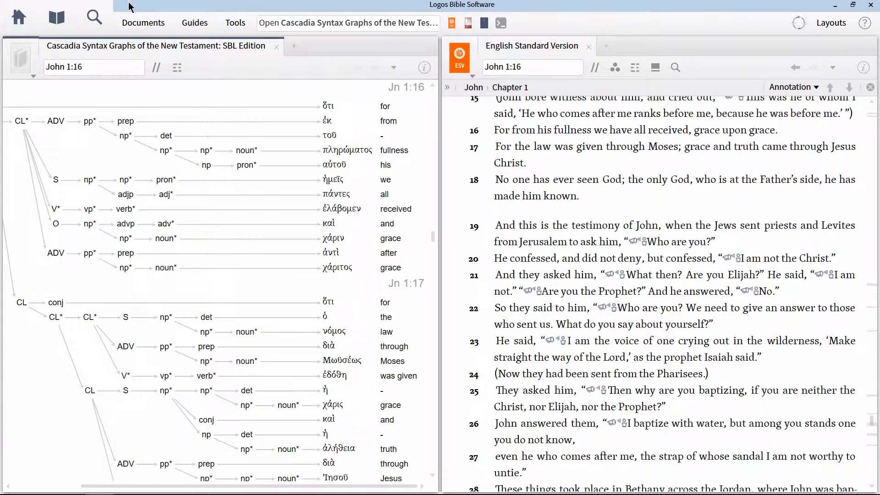
# Create a Syntax Search on Cascadia Syntax Graphs and dock its tab beside the ESV
pyautogui.click(144, 22)
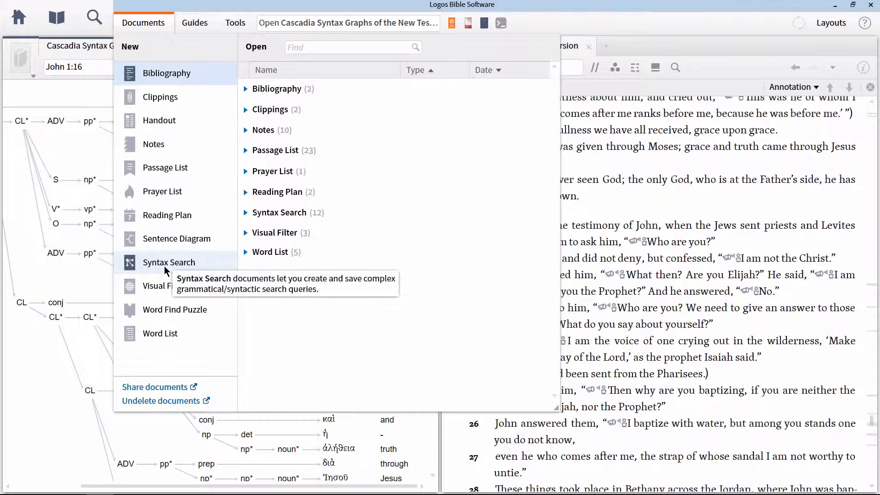
pyautogui.click(168, 262)
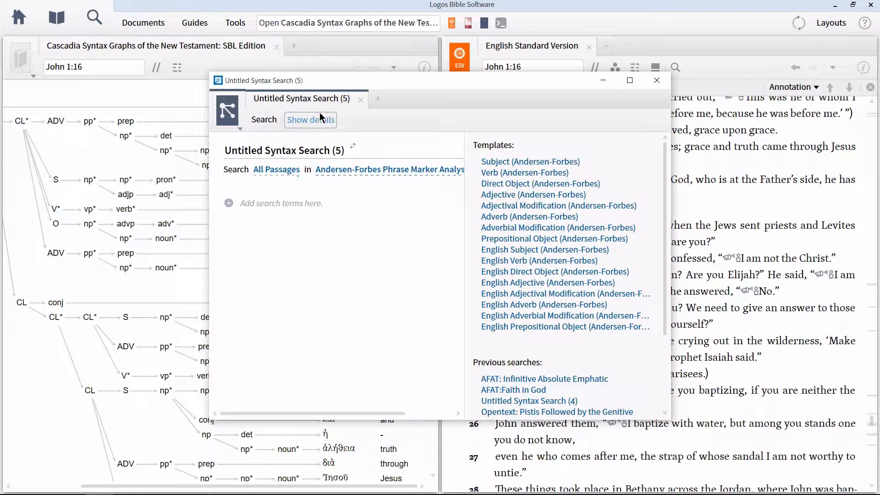
pyautogui.click(389, 170)
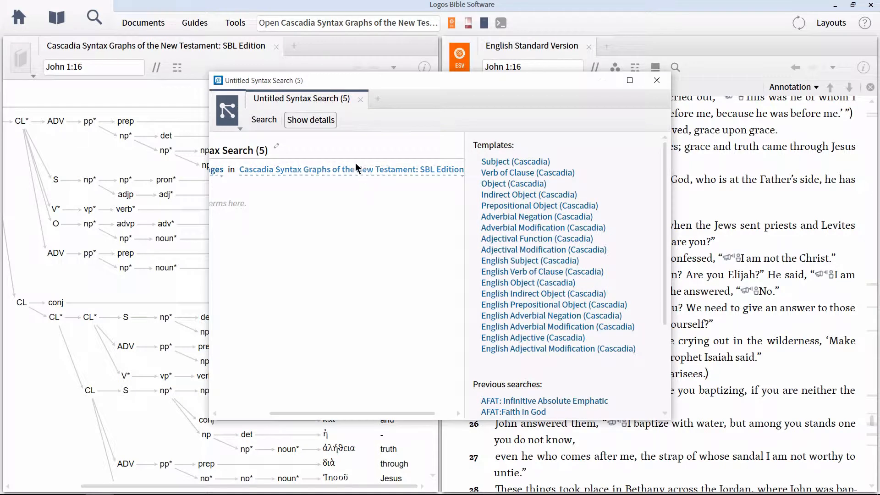
pyautogui.rightClick(299, 99)
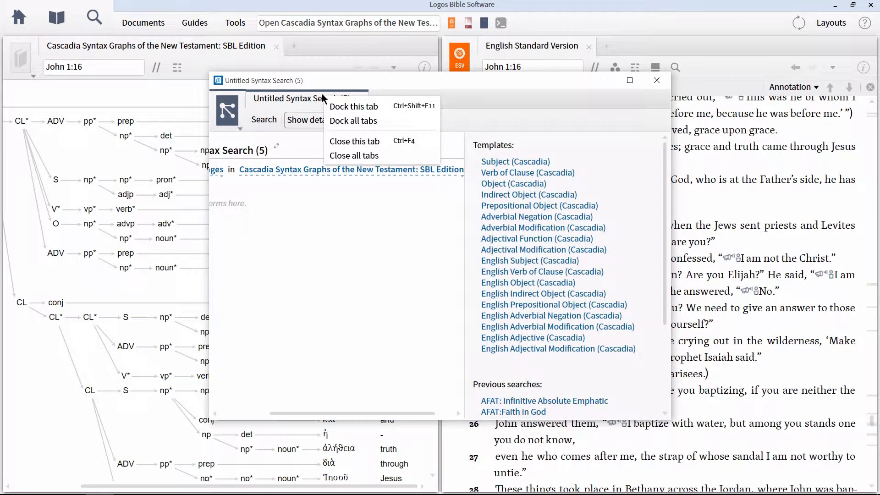
pyautogui.moveTo(342, 109)
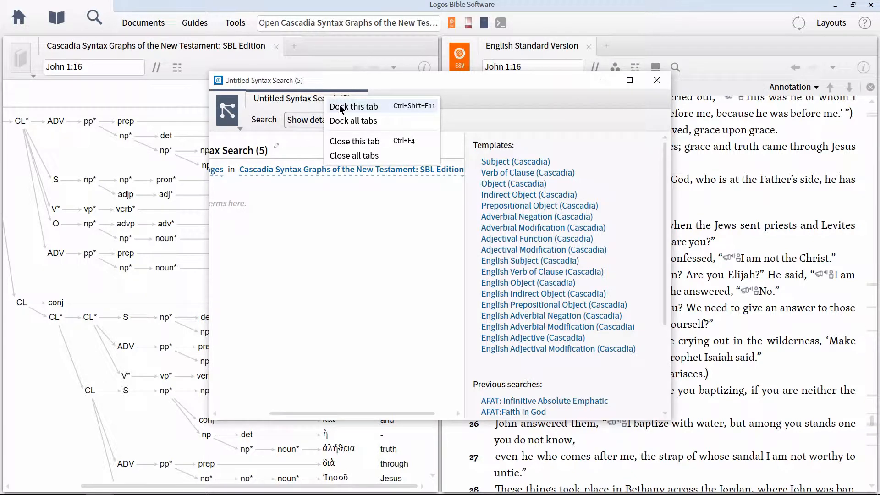
pyautogui.click(354, 106)
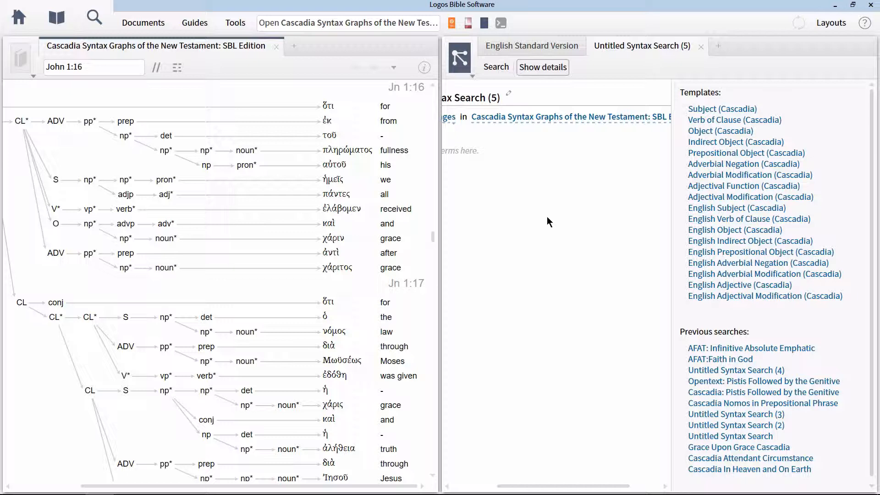
pyautogui.moveTo(485, 175)
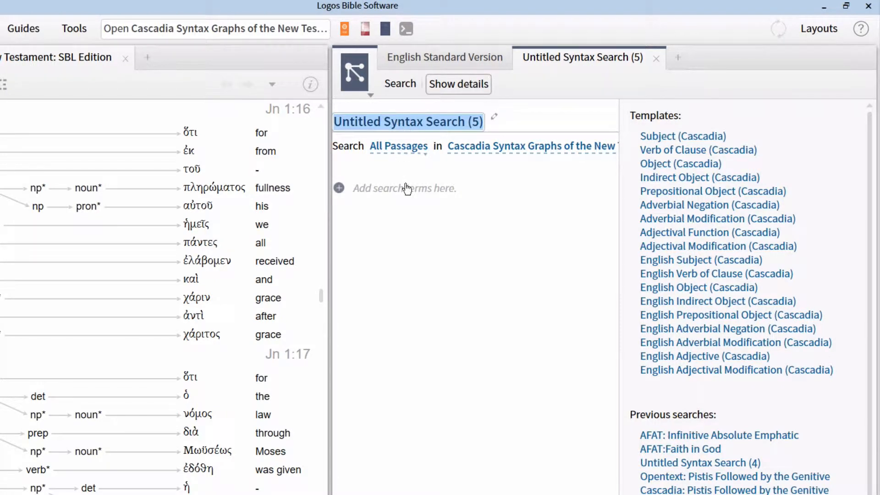
# Build the query with three stacked Word terms, each added through the node menu
pyautogui.click(417, 270)
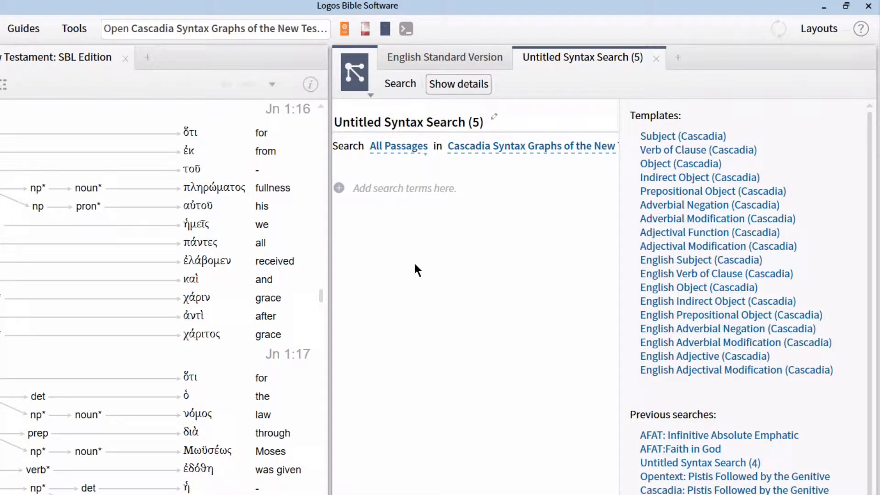
pyautogui.moveTo(392, 193)
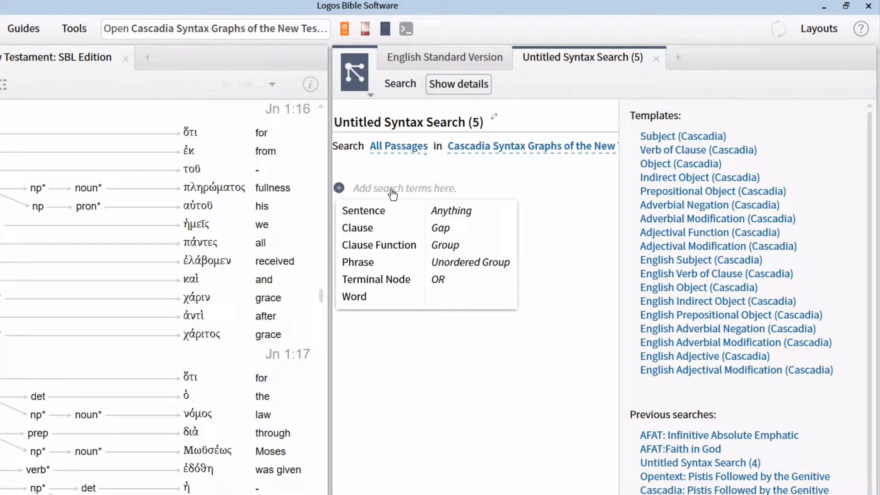
pyautogui.moveTo(354, 297)
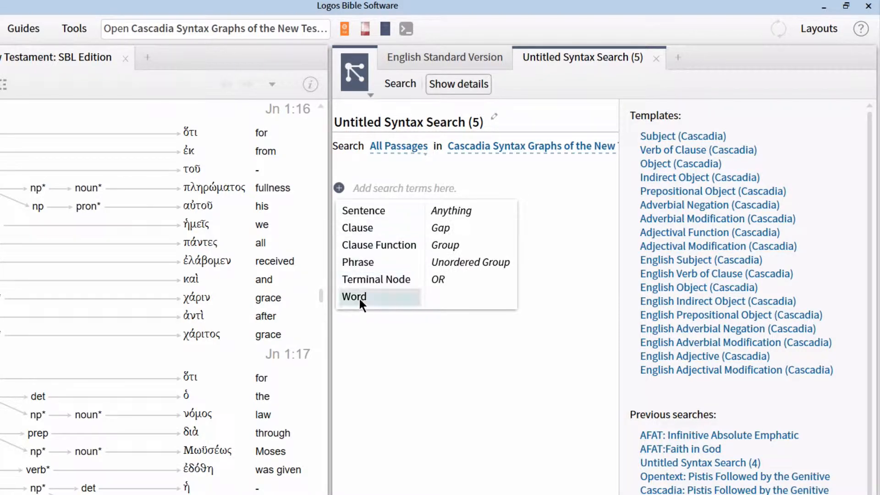
pyautogui.click(353, 296)
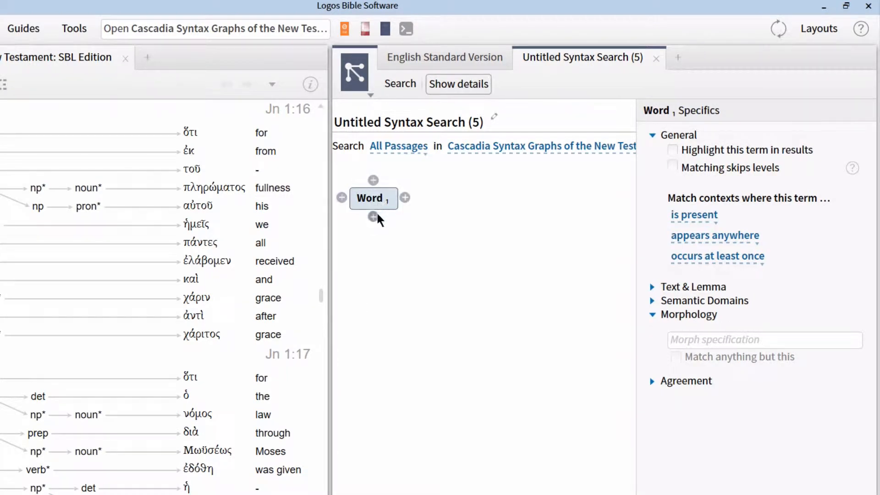
pyautogui.click(373, 216)
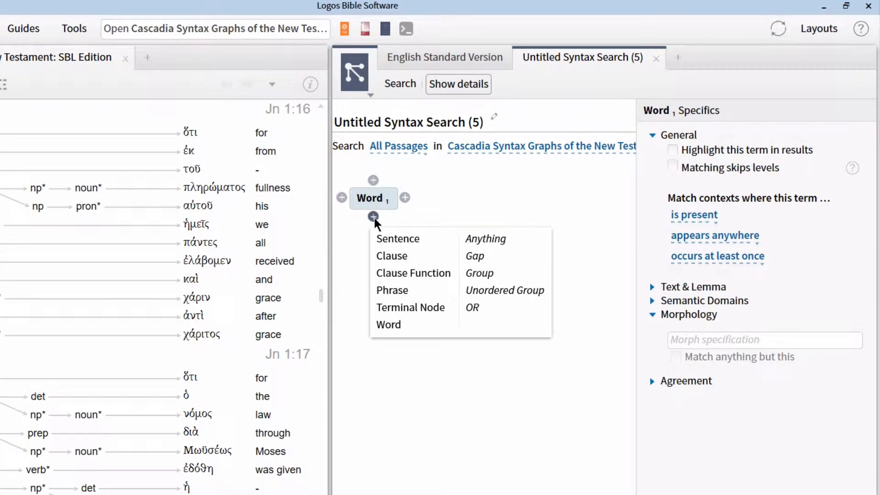
pyautogui.moveTo(402, 327)
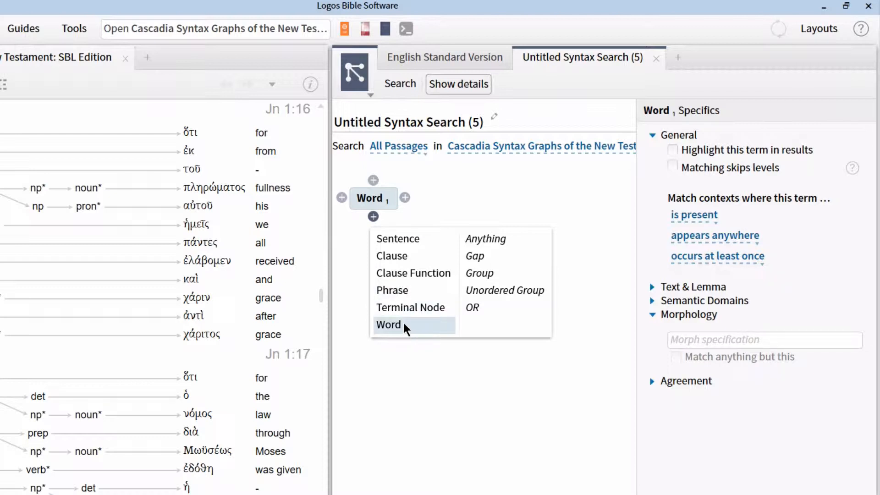
pyautogui.click(389, 325)
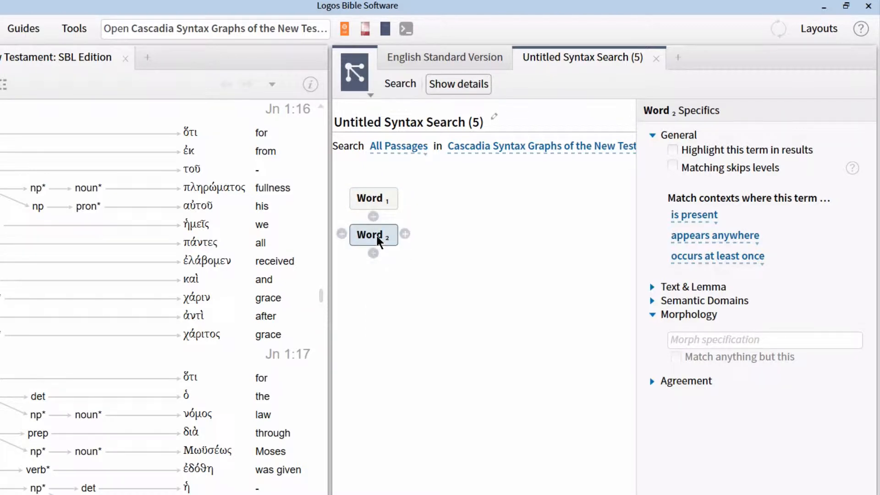
pyautogui.click(372, 253)
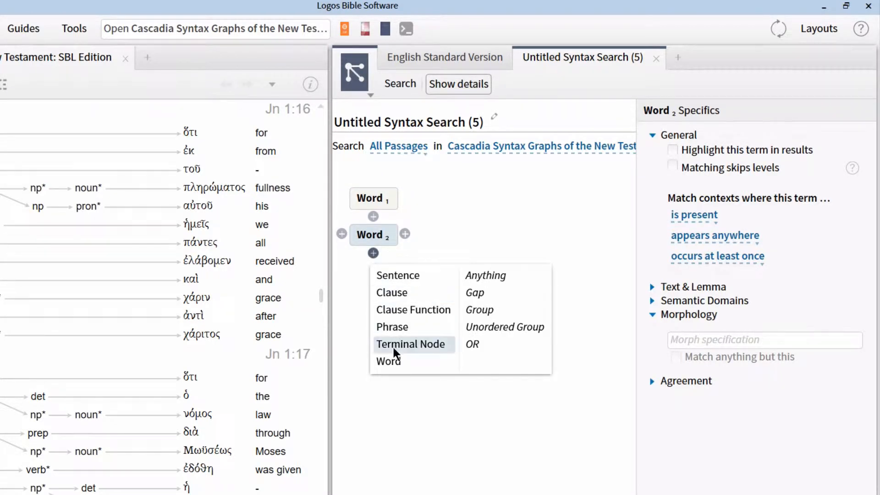
pyautogui.click(388, 362)
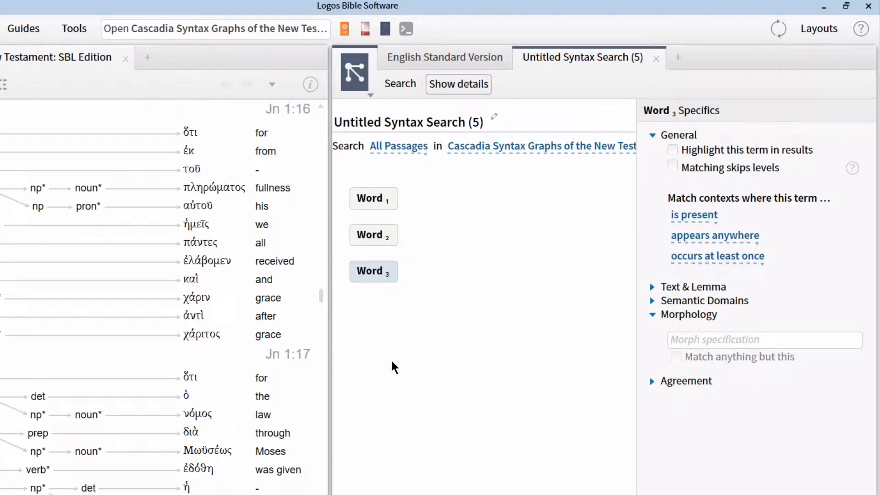
pyautogui.moveTo(385, 201)
pyautogui.write('@N')
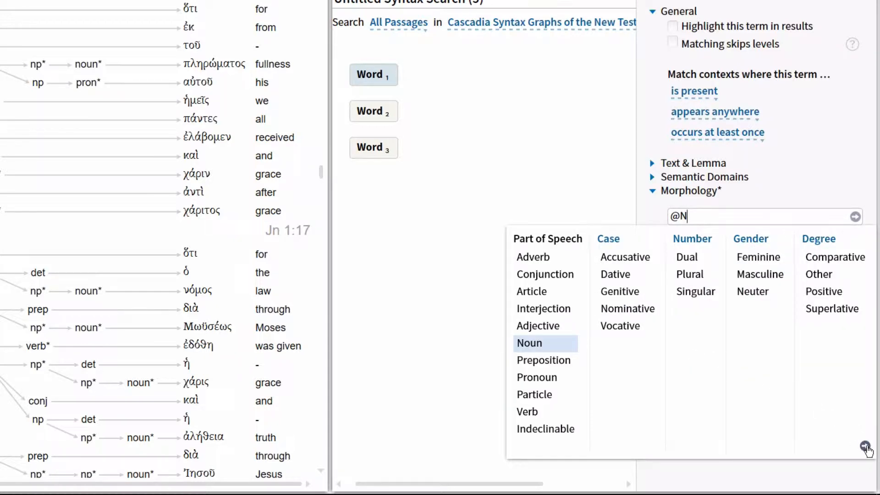
# Set Word 1's morphology to Noun (@N) and collapse Morphology
pyautogui.click(529, 344)
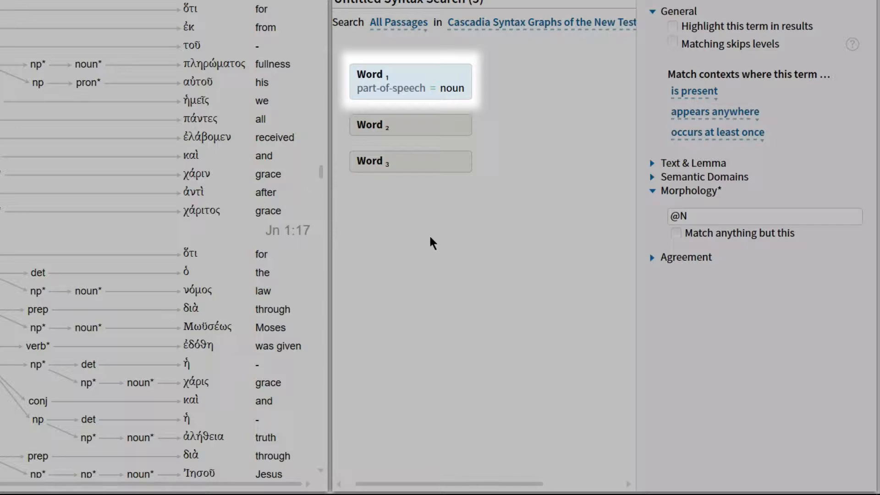
pyautogui.moveTo(443, 241)
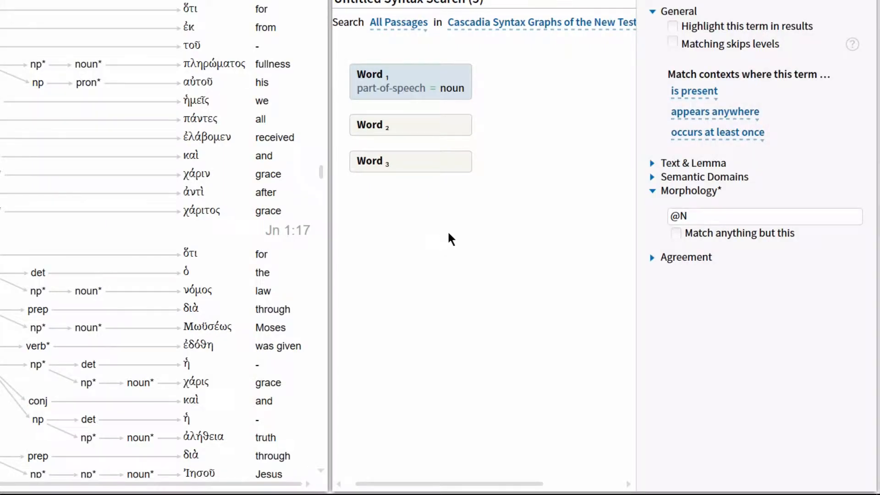
pyautogui.moveTo(488, 209)
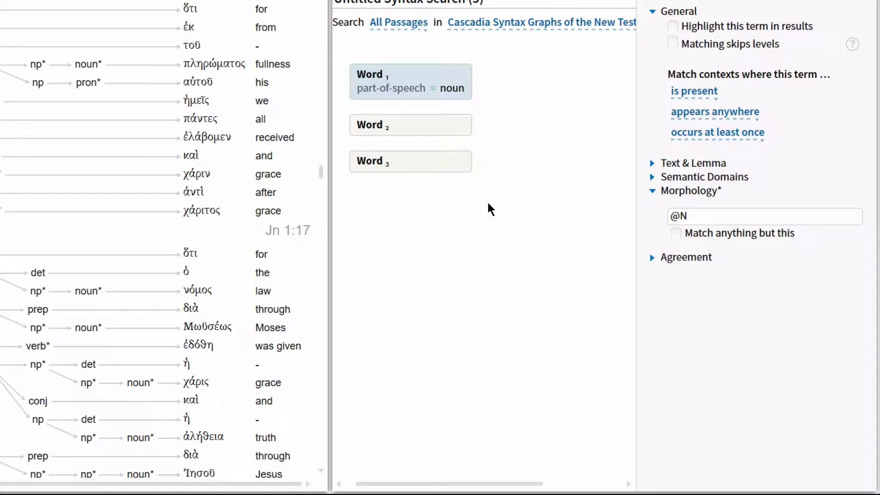
pyautogui.moveTo(602, 193)
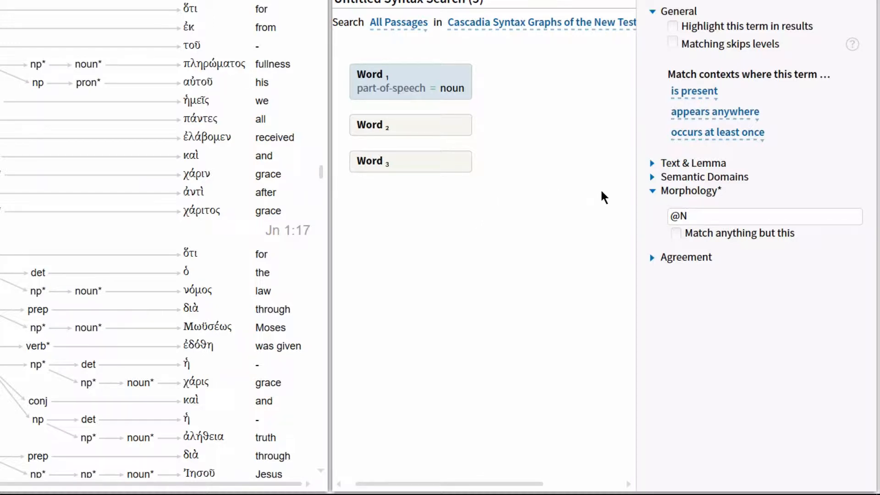
pyautogui.click(652, 190)
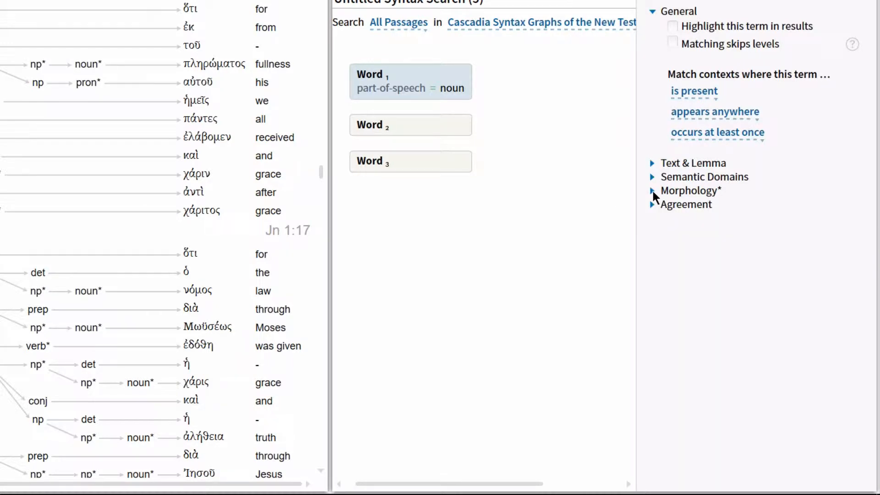
# Enter g:anti in Word 2's Lemma field and pick ἀντί
pyautogui.click(652, 163)
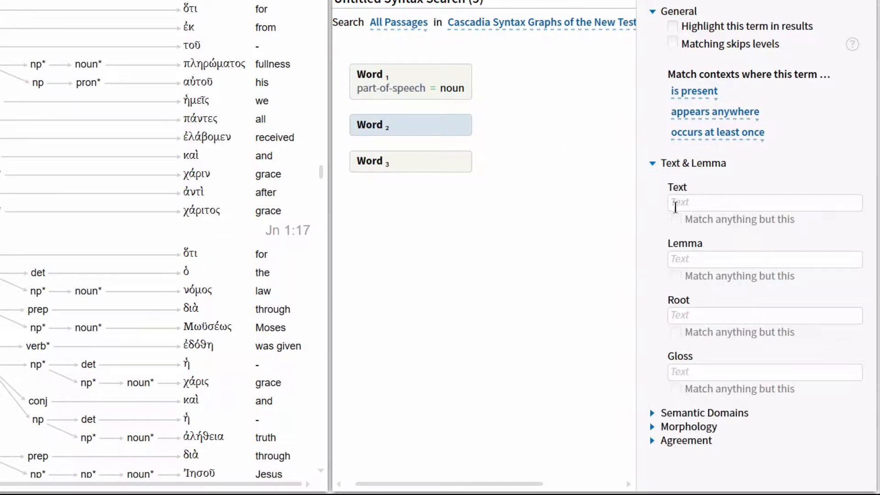
pyautogui.write('g')
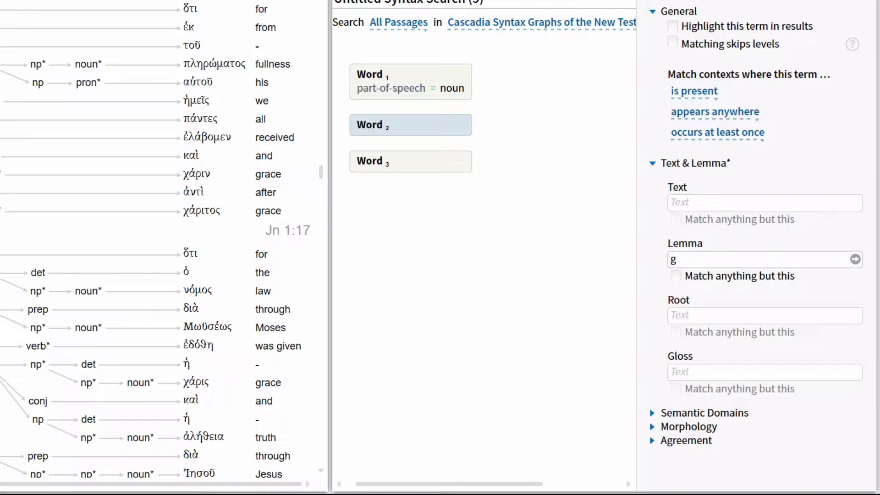
pyautogui.write(':anti')
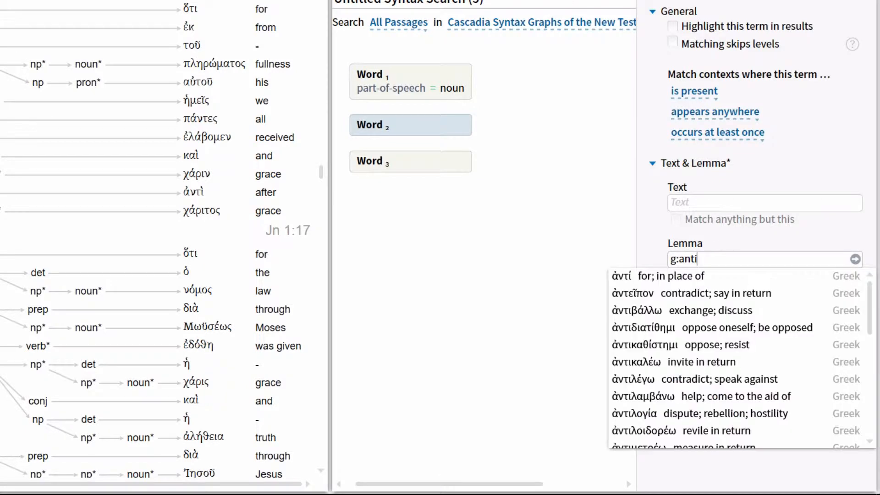
pyautogui.moveTo(686, 282)
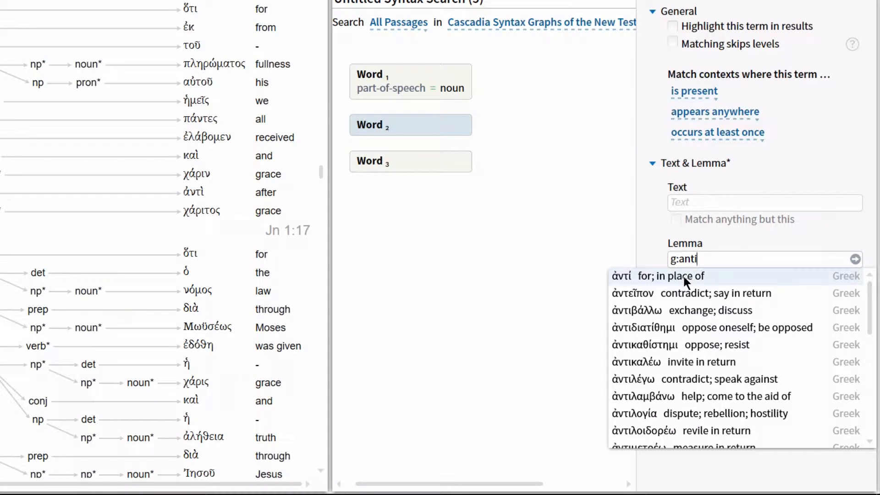
pyautogui.click(622, 276)
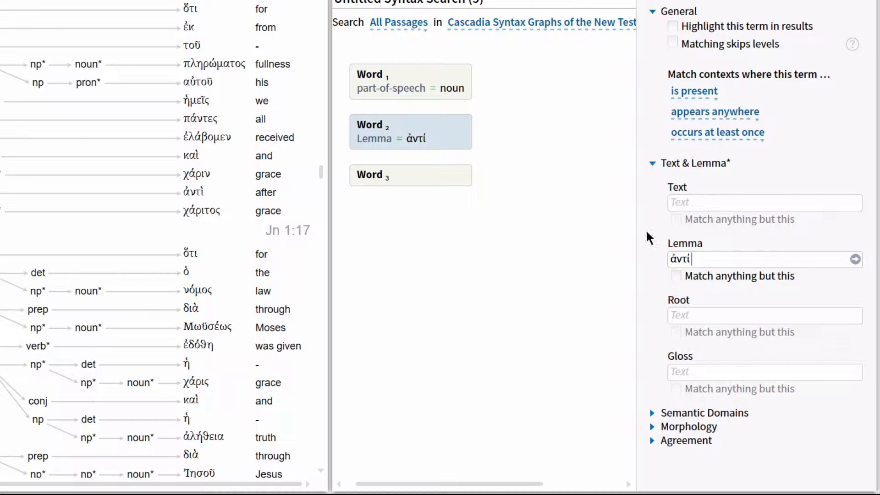
pyautogui.moveTo(547, 185)
pyautogui.write('@')
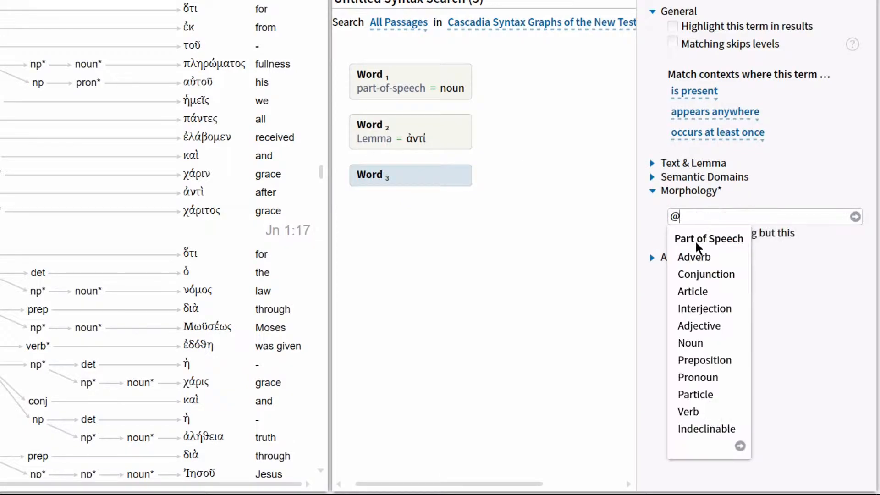
# Set Word 3's morphology to Noun with @N
pyautogui.write('N')
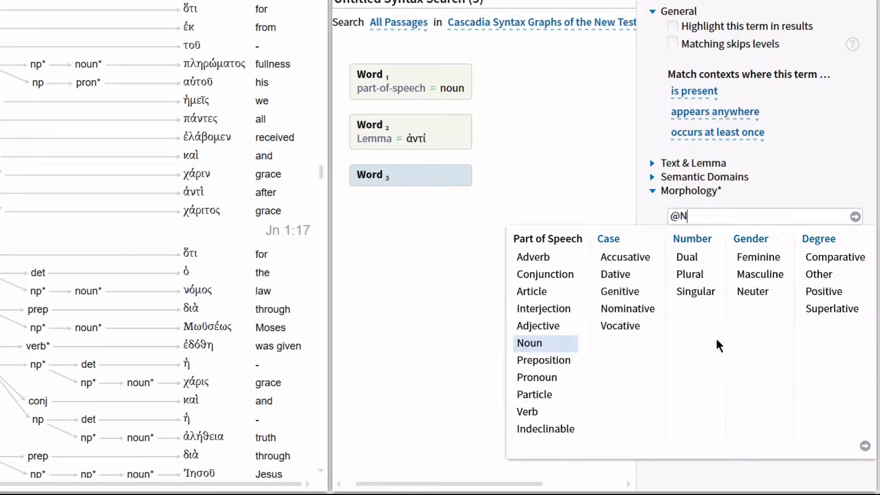
pyautogui.click(529, 343)
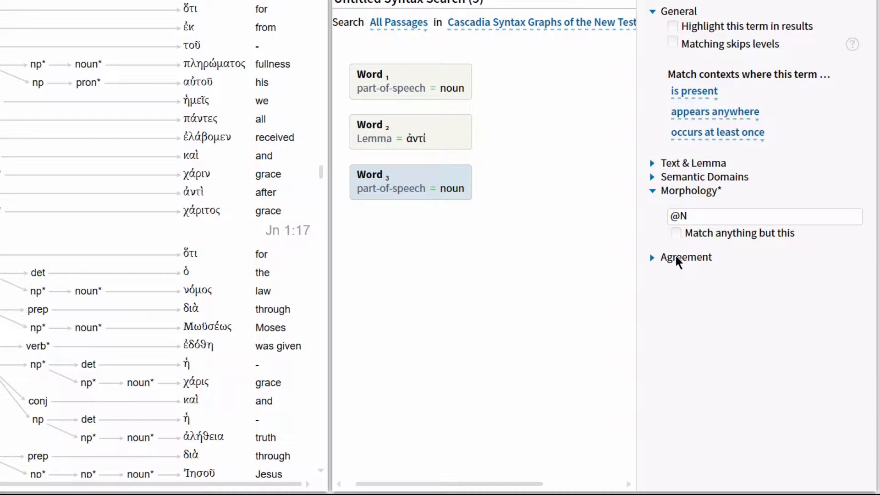
# Add an Agreement rule so Word 3's lemma matches Word 1's lemma
pyautogui.click(653, 257)
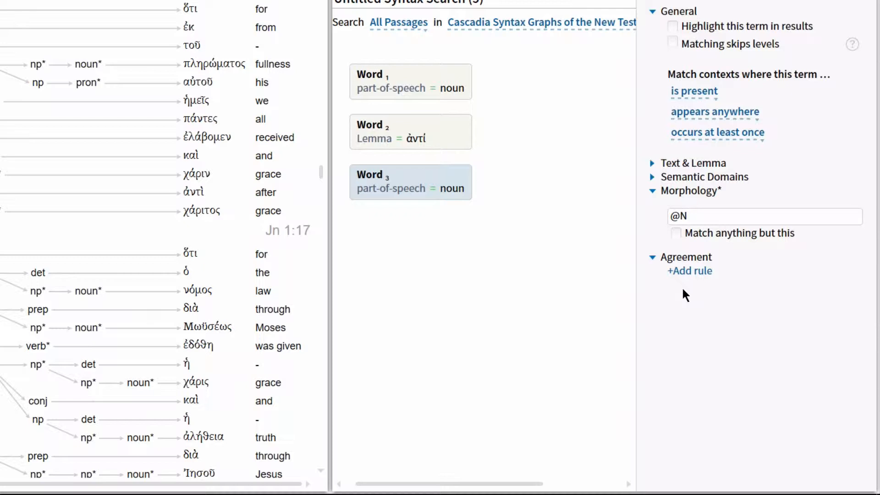
pyautogui.moveTo(698, 296)
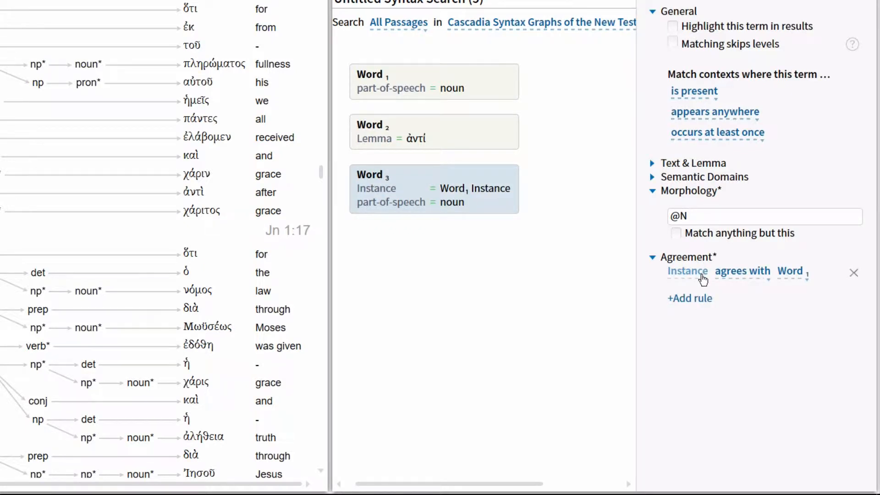
pyautogui.click(687, 271)
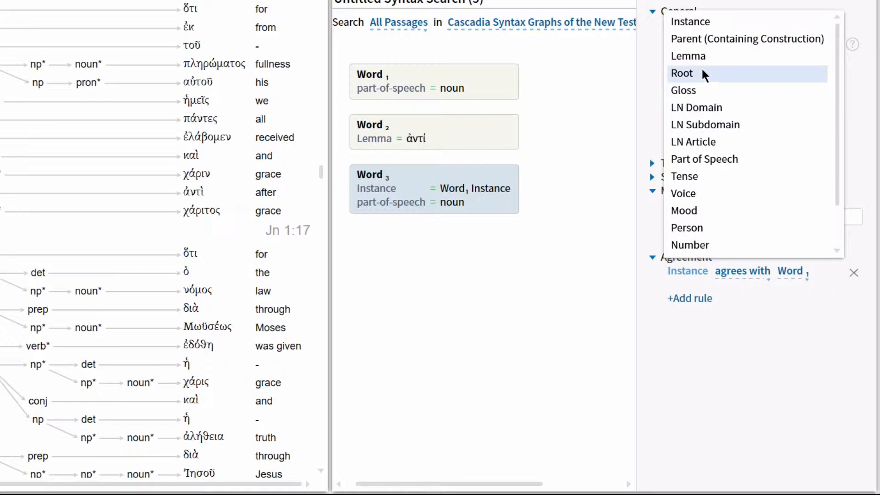
pyautogui.click(688, 56)
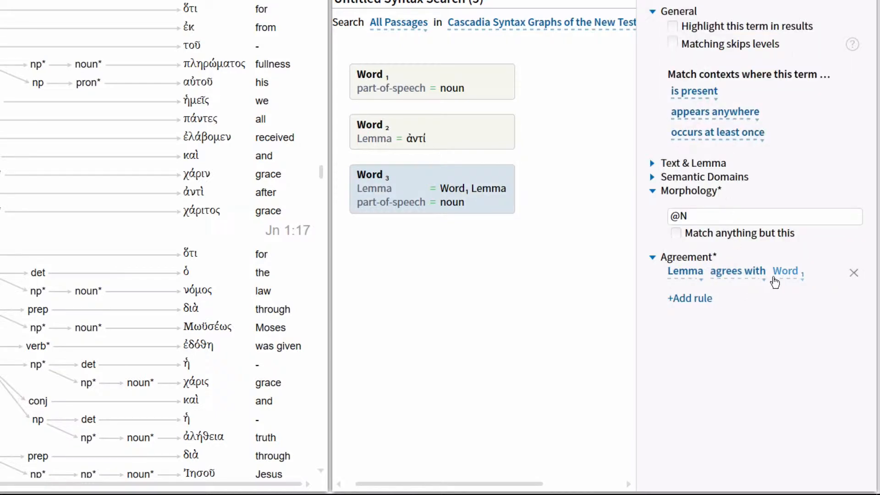
pyautogui.moveTo(483, 279)
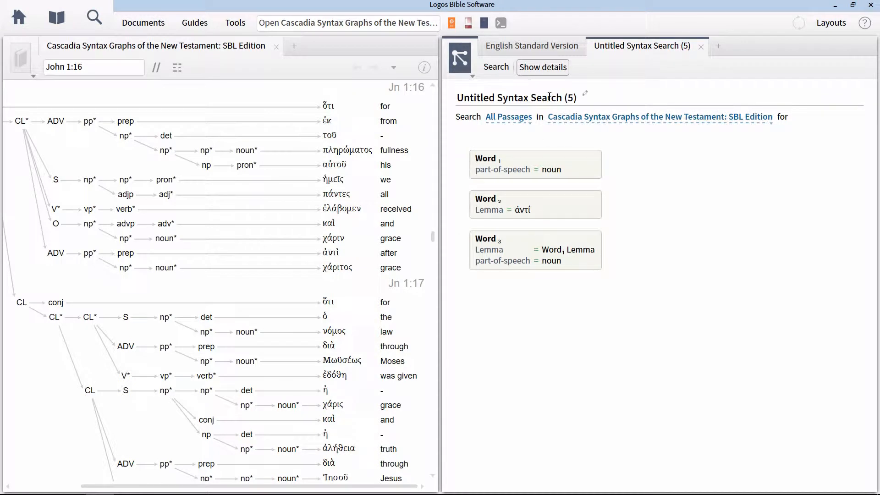
# Title the query 'Cascadia: Grace upon grace' and run the search
pyautogui.write('Cascadia:')
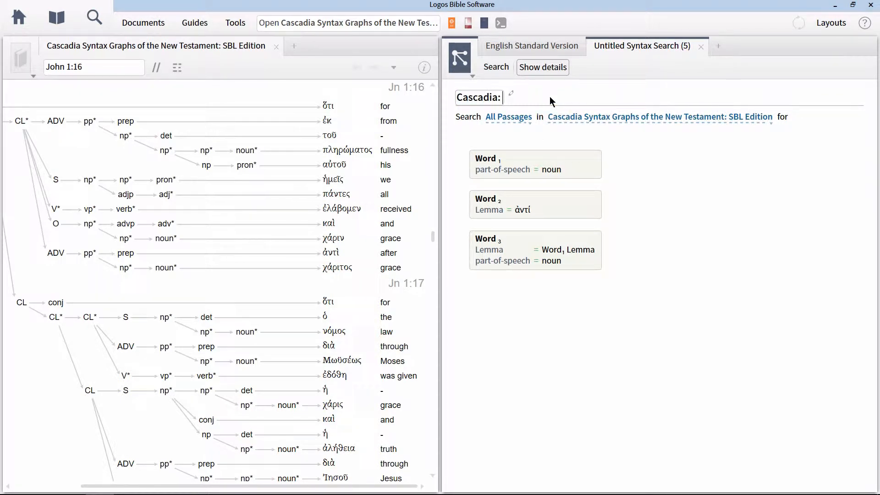
pyautogui.write('Grace upon grace')
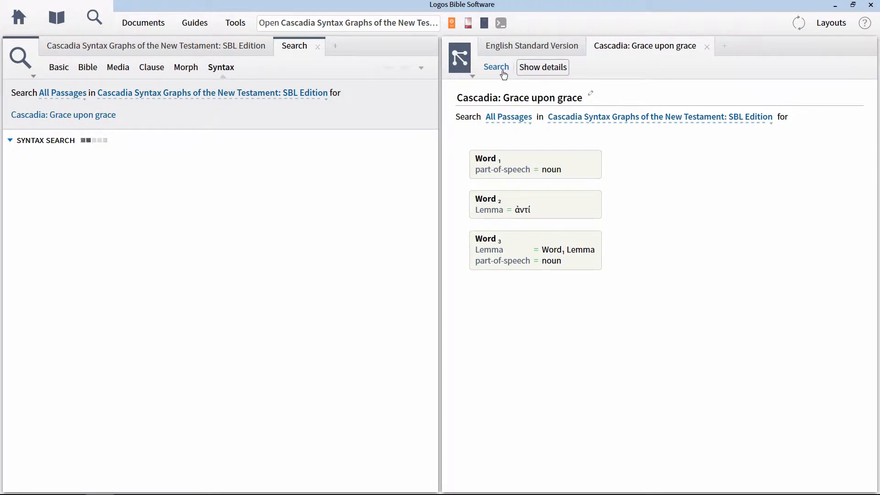
# Add the English Standard Version as a column beside the Greek results
pyautogui.click(496, 67)
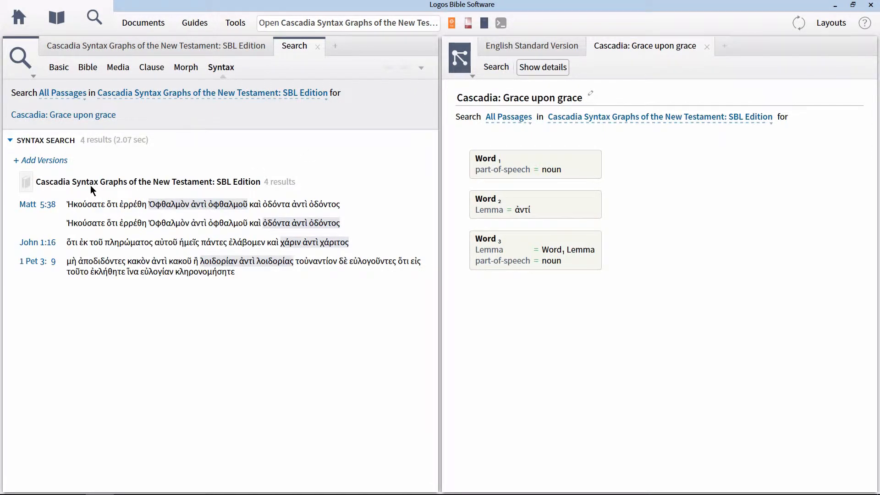
pyautogui.moveTo(43, 164)
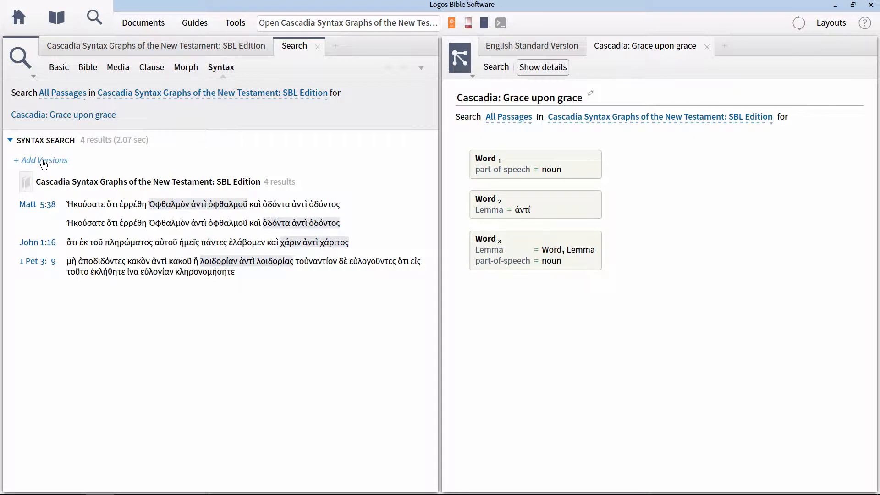
pyautogui.click(40, 160)
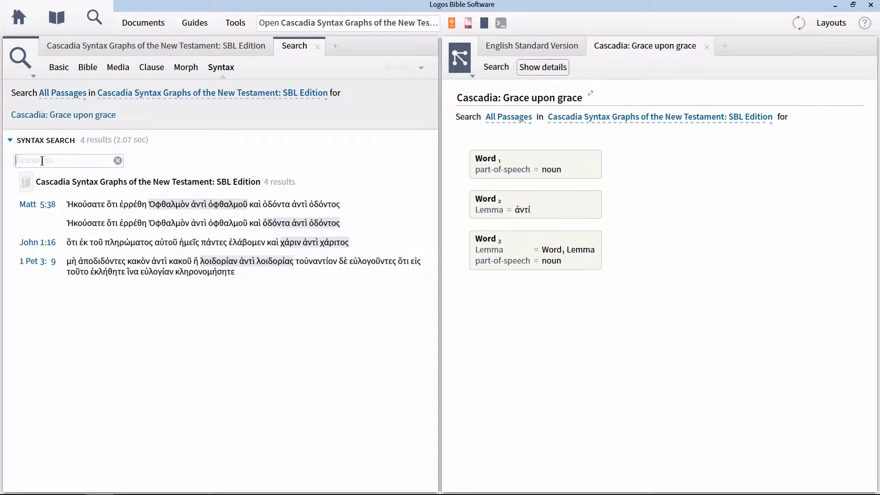
pyautogui.write('ESV')
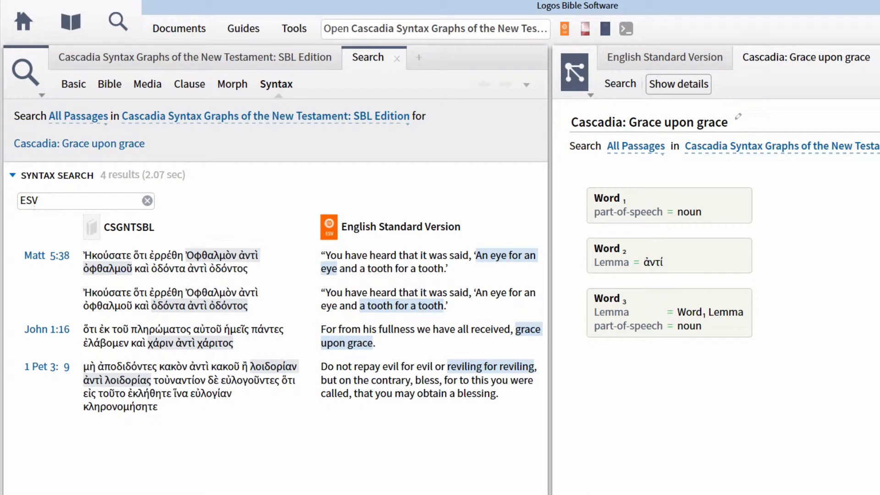
# Show the English Standard Version tab at John 1:16 in the right panel
pyautogui.click(69, 200)
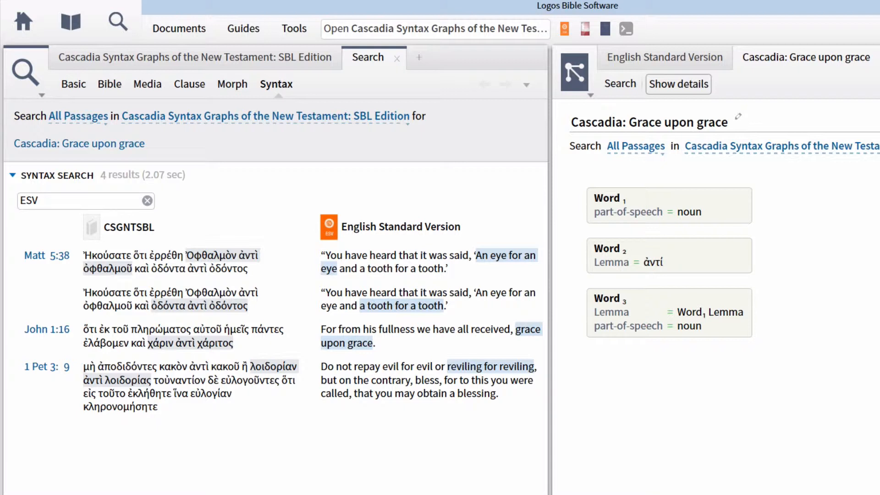
pyautogui.moveTo(795, 227)
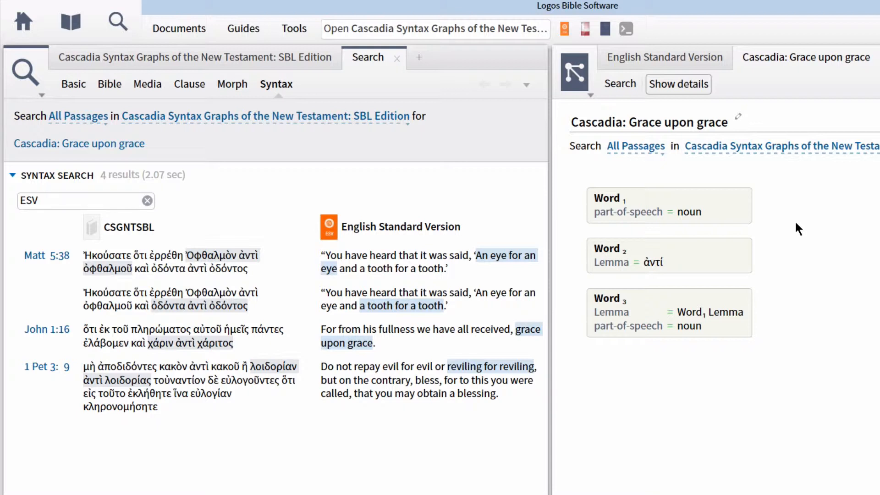
pyautogui.moveTo(749, 132)
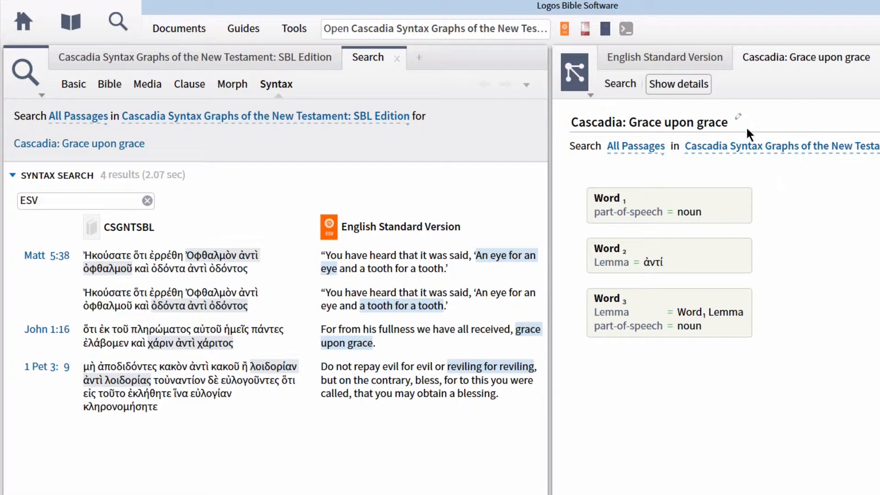
pyautogui.moveTo(688, 56)
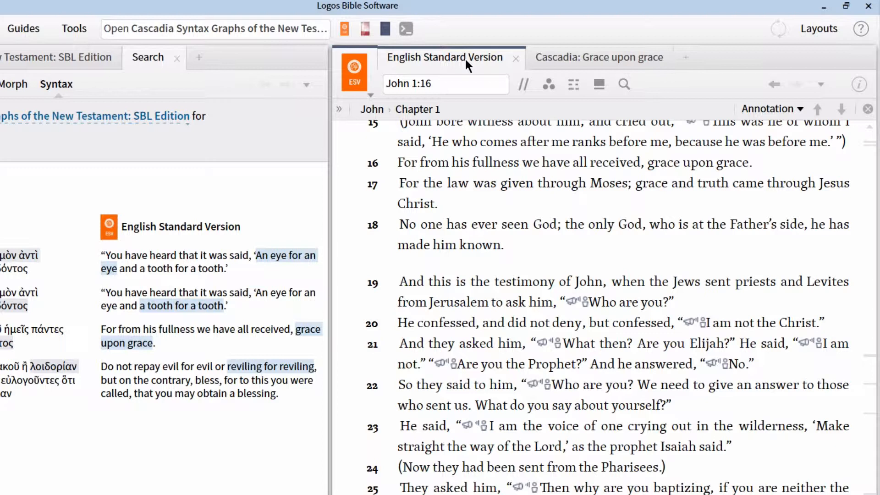
# Go to Romans 1:16 in the ESV and open the Cascadia graph at Romans 1:17
pyautogui.click(443, 84)
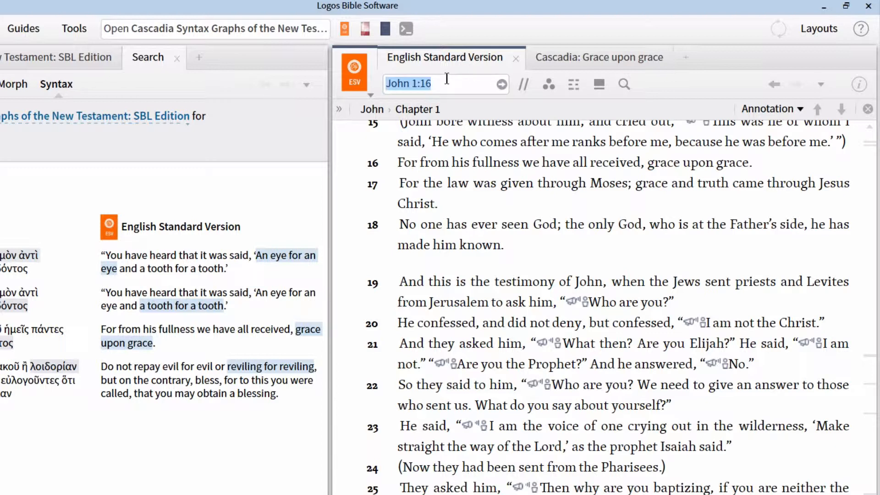
pyautogui.write('Romans 1:16')
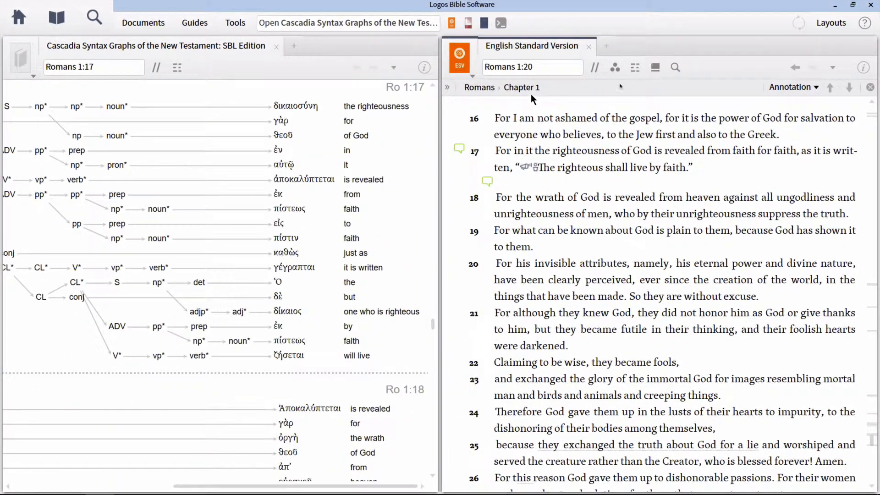
pyautogui.click(281, 122)
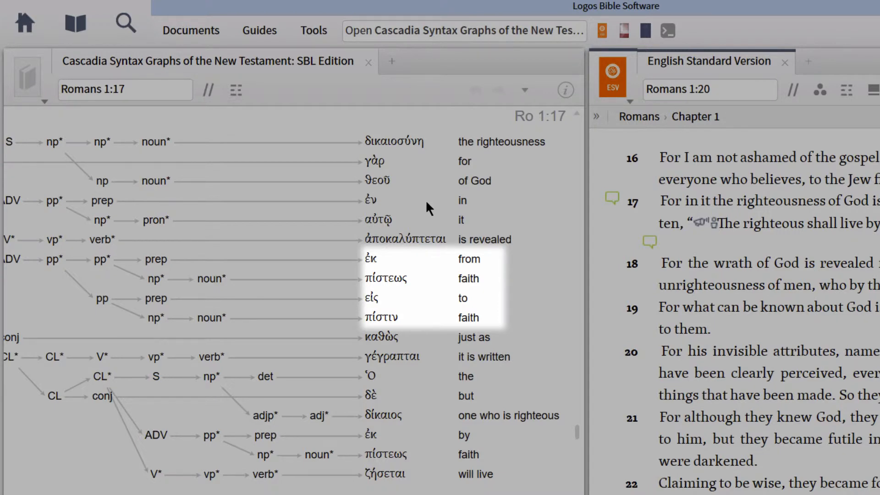
pyautogui.moveTo(428, 209)
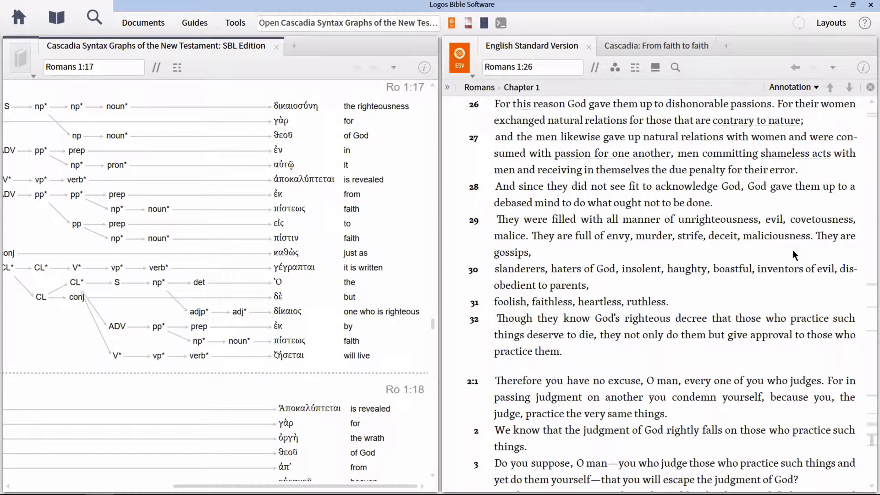
pyautogui.moveTo(664, 42)
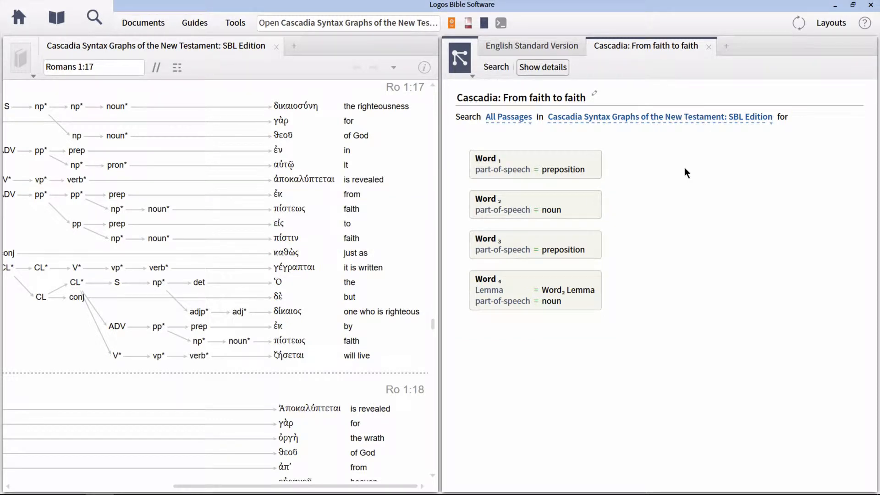
pyautogui.moveTo(642, 254)
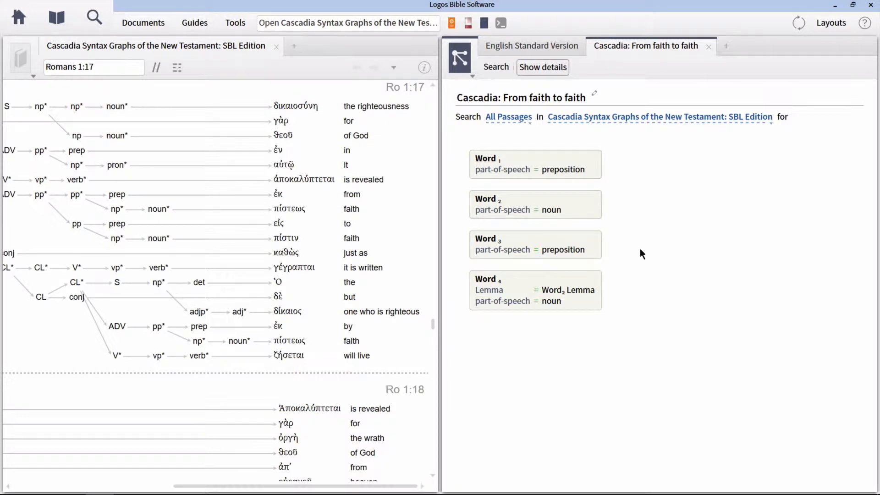
# Inspect Word 4's lemma agreement rule in the From faith to faith query
pyautogui.click(535, 290)
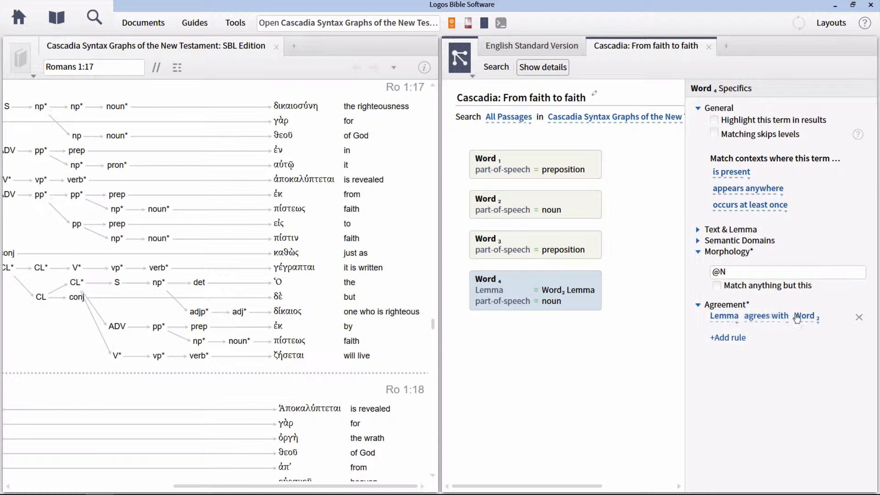
pyautogui.moveTo(650, 302)
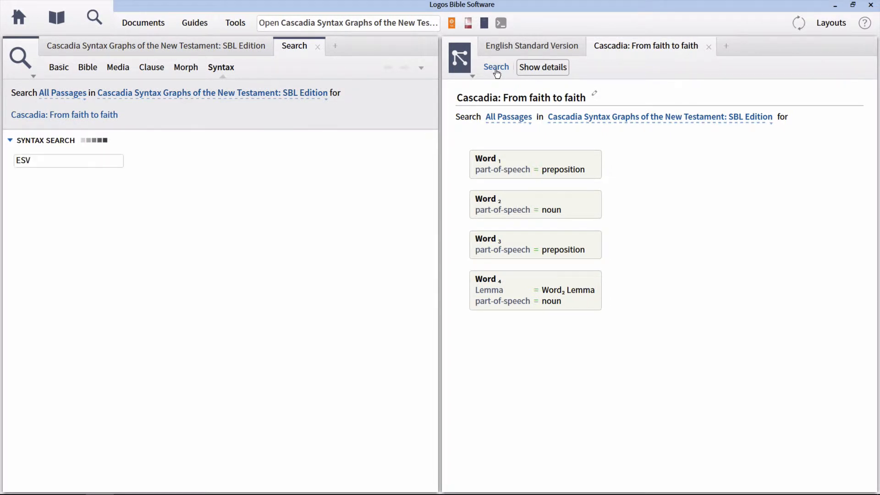
# Run the search and scroll the 11 CSGNTSBL and ESV results
pyautogui.click(496, 67)
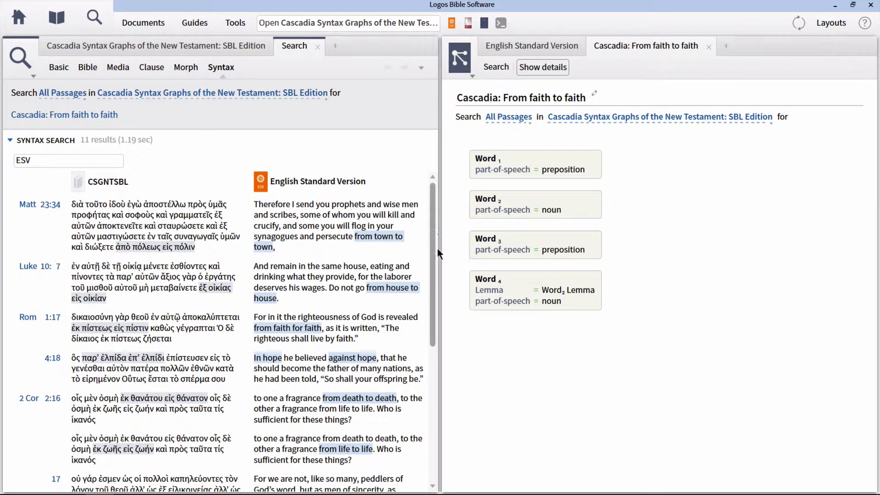
pyautogui.scroll(-3)
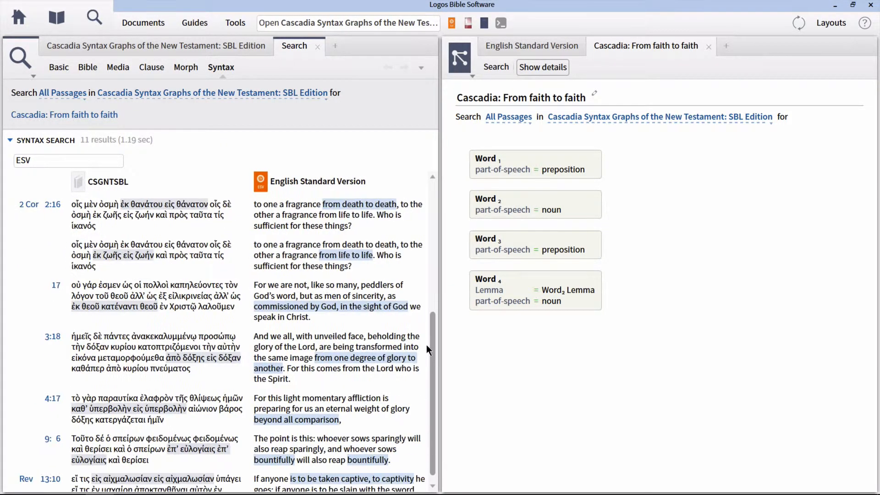
pyautogui.moveTo(426, 221)
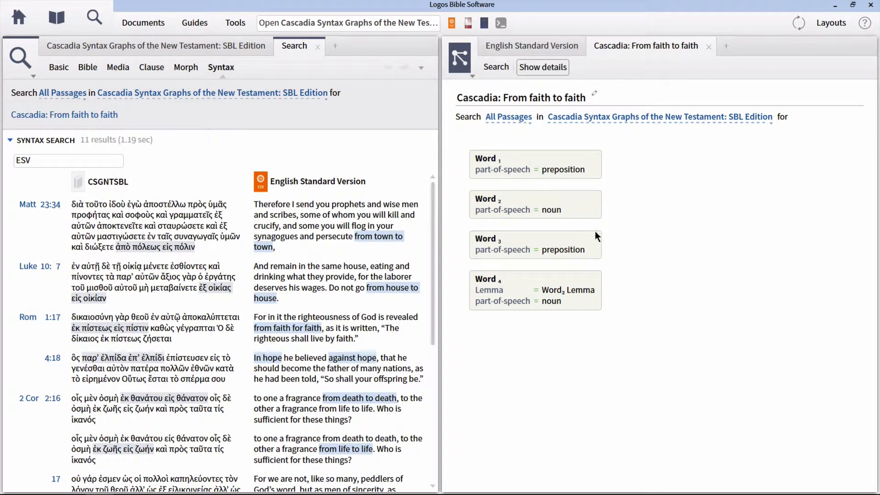
pyautogui.moveTo(767, 259)
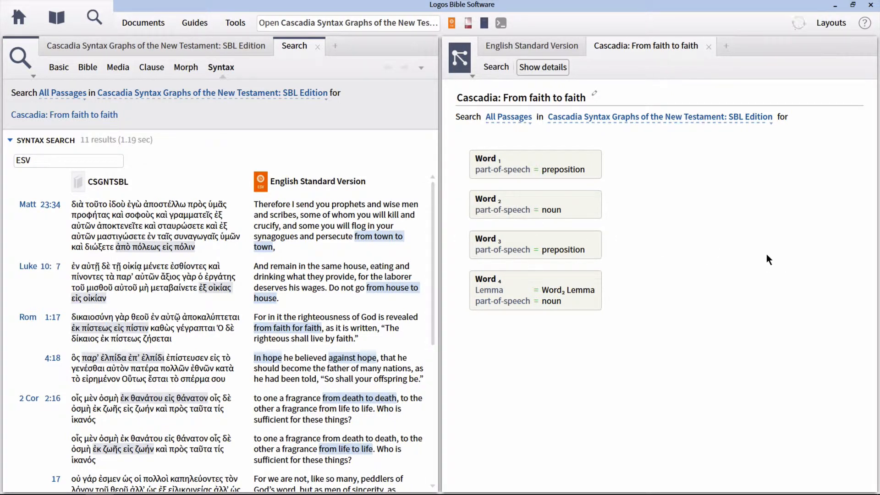